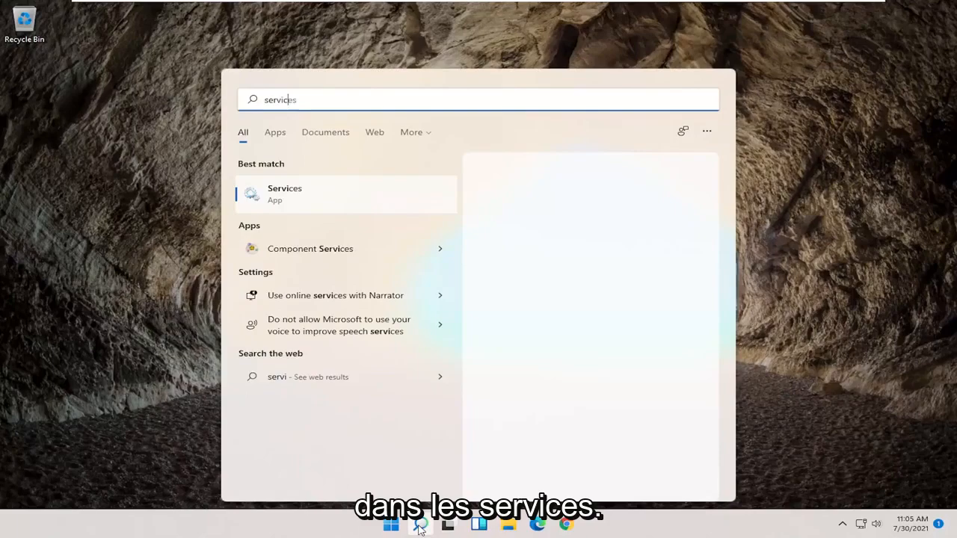
Open Services from search and scroll down to the WWAN AutoConfig service.
left_click(285, 193)
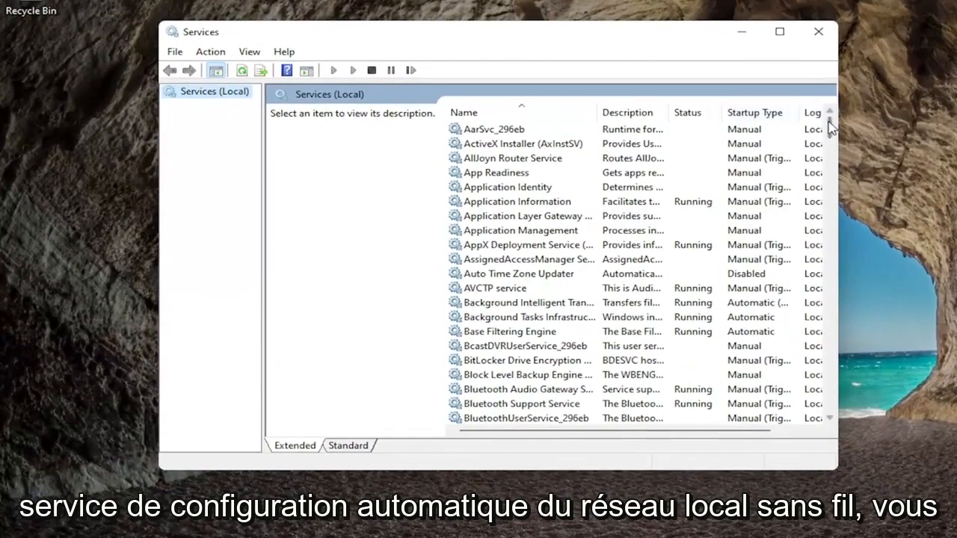
scroll("down", 3)
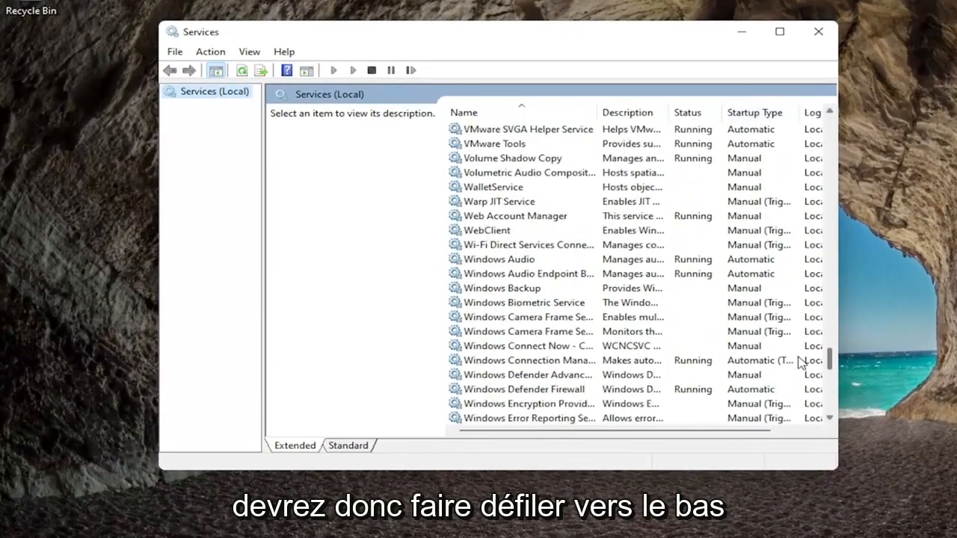
scroll("down", 3)
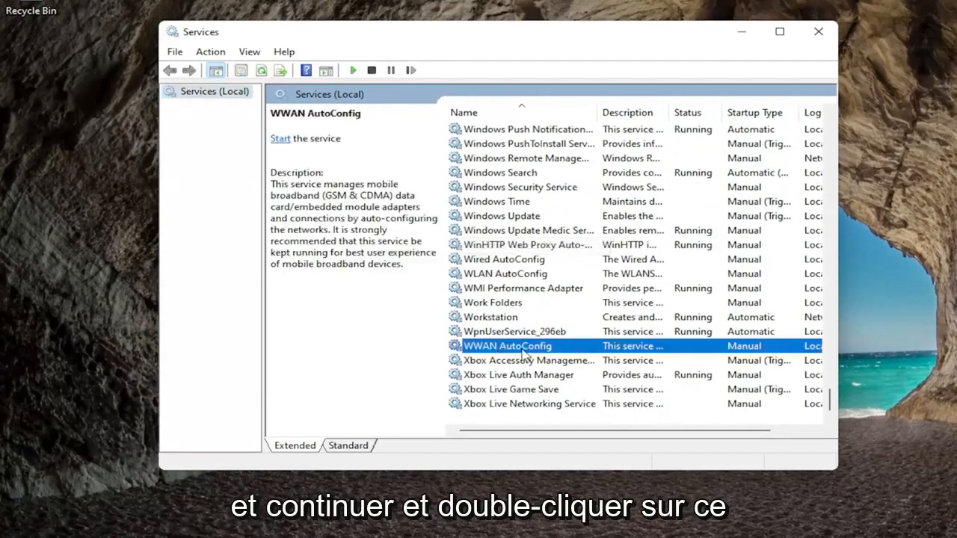
Start WWAN AutoConfig with Automatic startup, save with OK, and close Services.
double_click(507, 346)
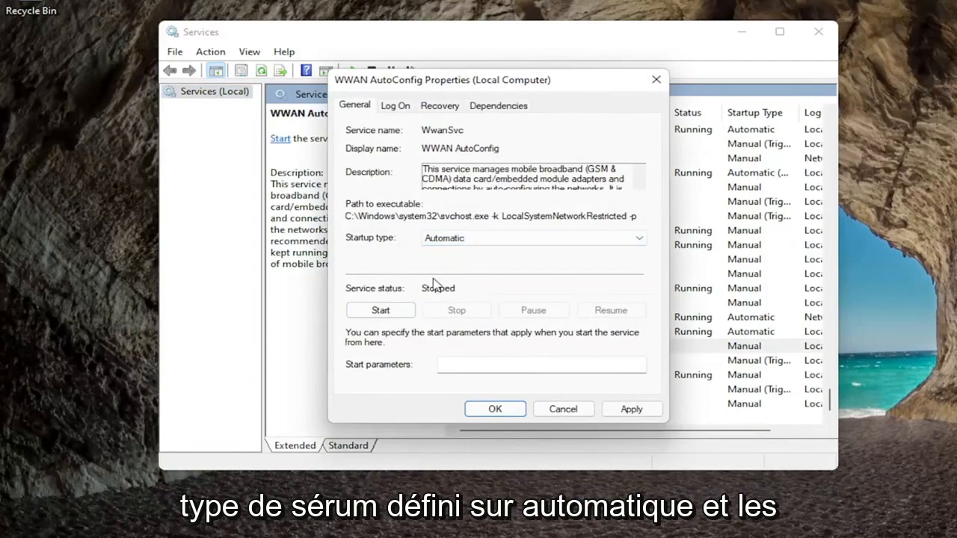
left_click(380, 310)
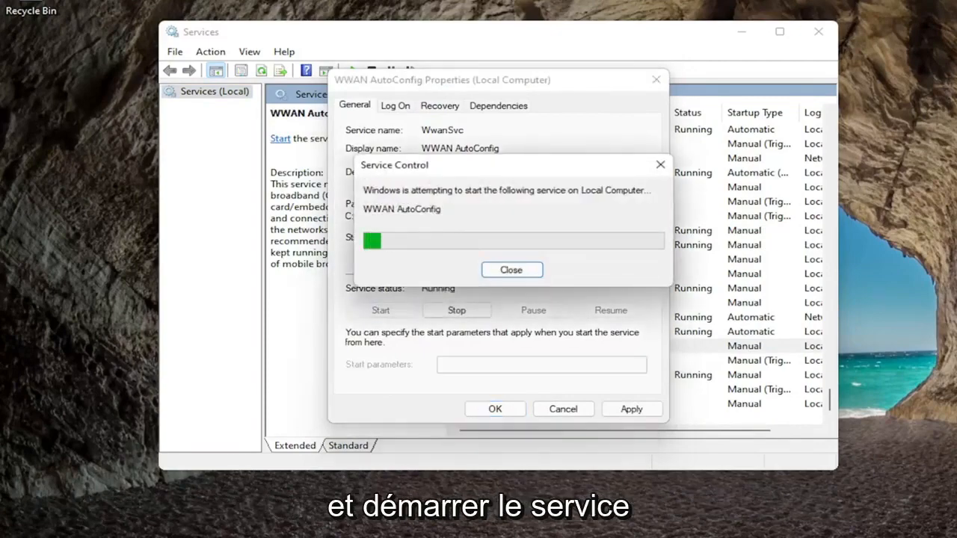
left_click(511, 269)
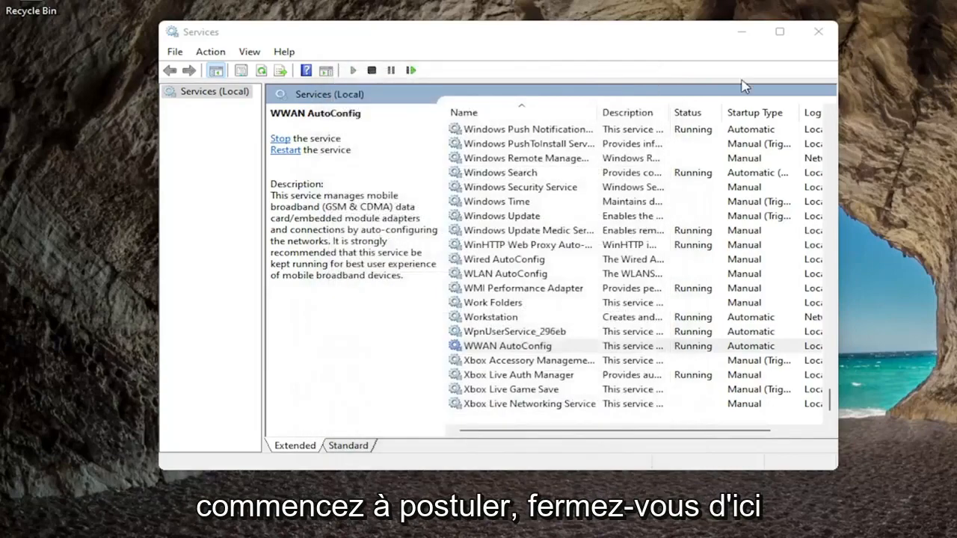
left_click(817, 32)
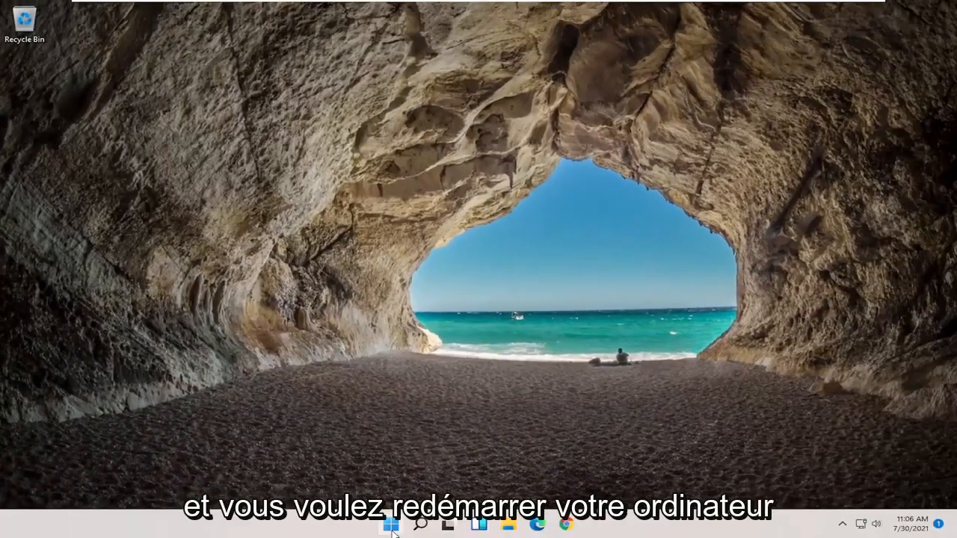
right_click(390, 523)
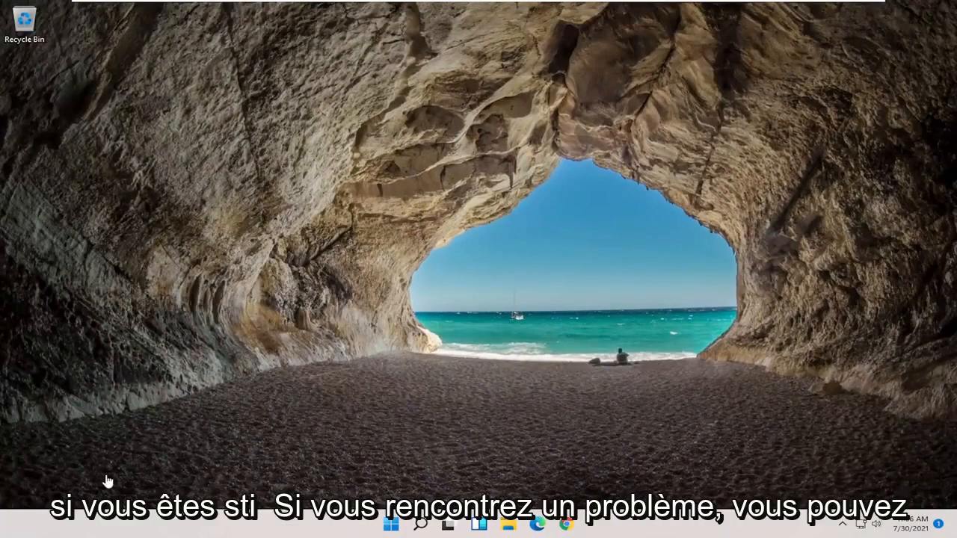
Search for cmd and run Command Prompt as administrator, approving the UAC prompt.
left_click(422, 523)
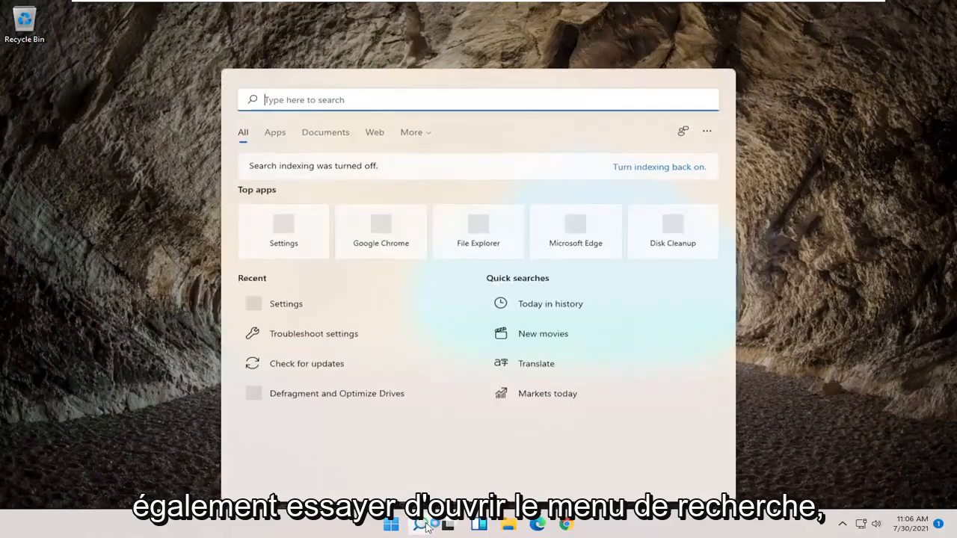
type("cmd")
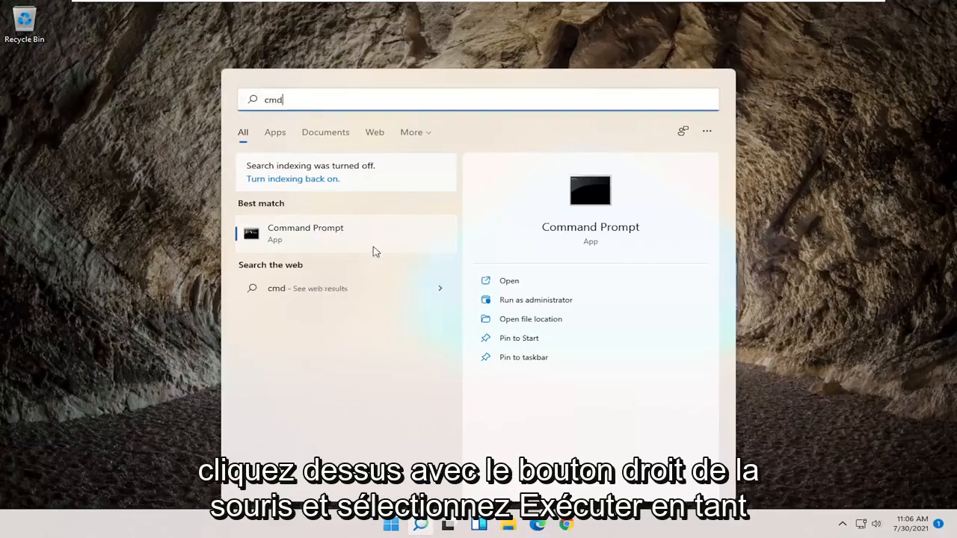
left_click(535, 300)
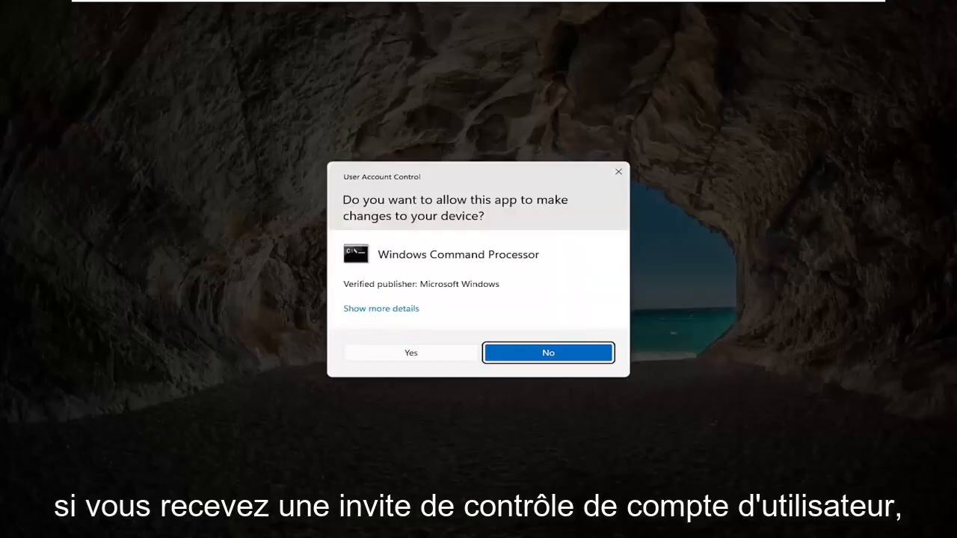
left_click(411, 352)
type("n")
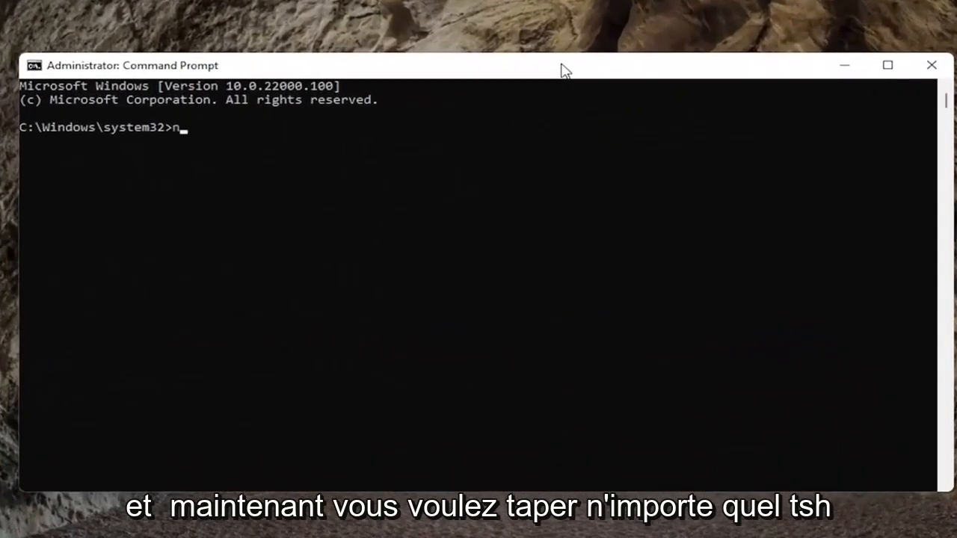
Run 'netsh winsock reset' in the elevated Command Prompt.
type("etsh wi")
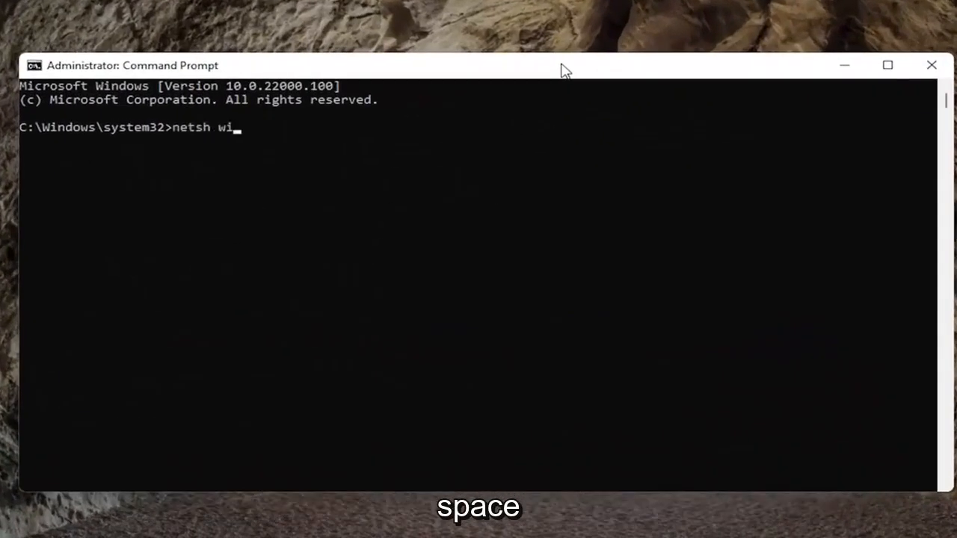
type("nso")
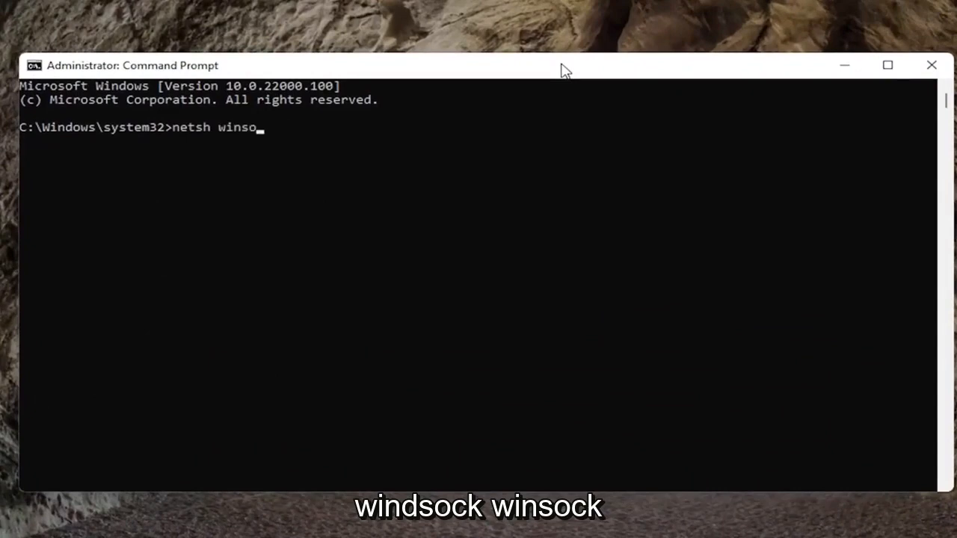
type("ck reset")
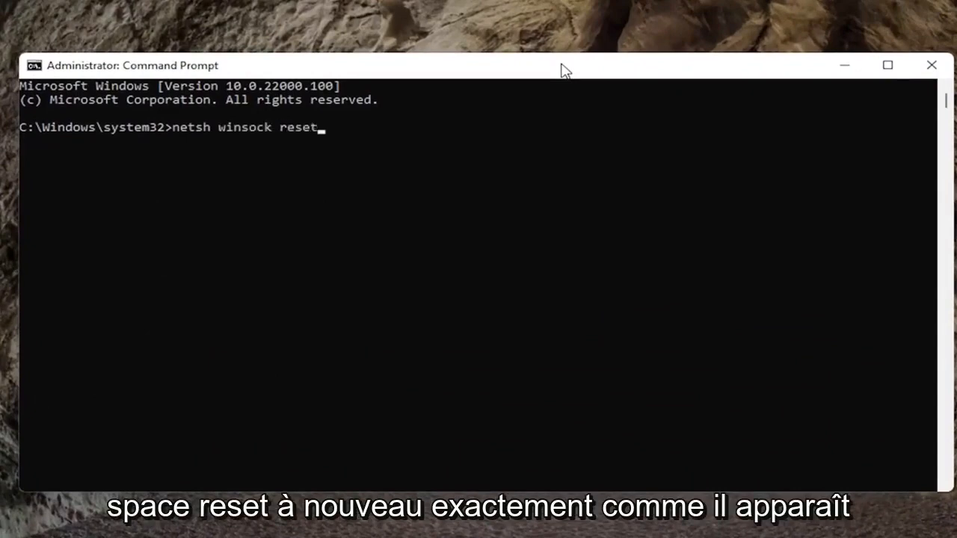
mouse_move(231, 282)
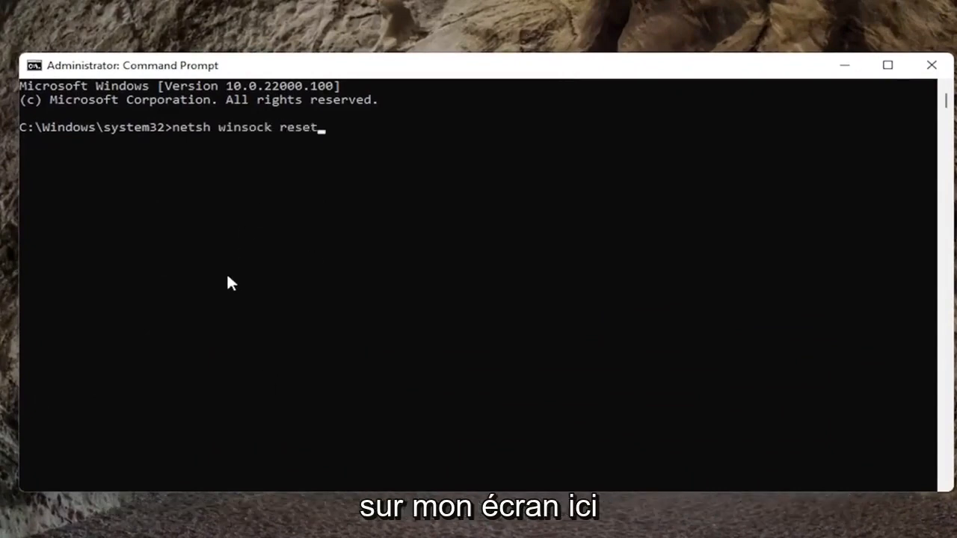
key("Return")
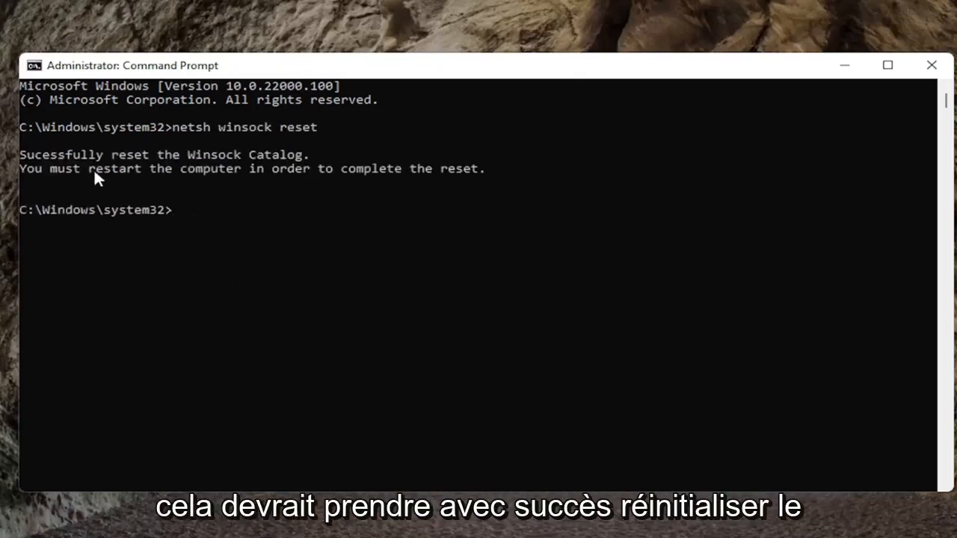
mouse_move(187, 194)
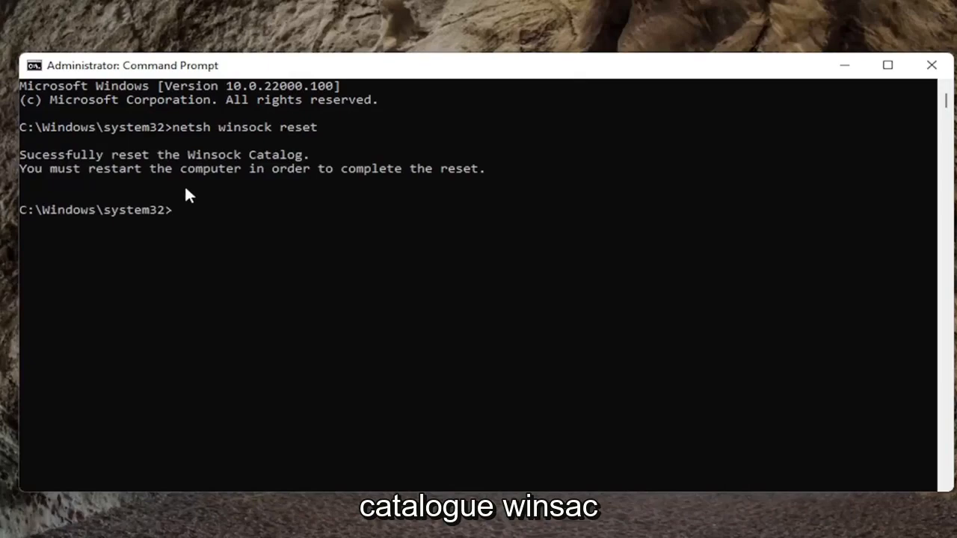
mouse_move(901, 77)
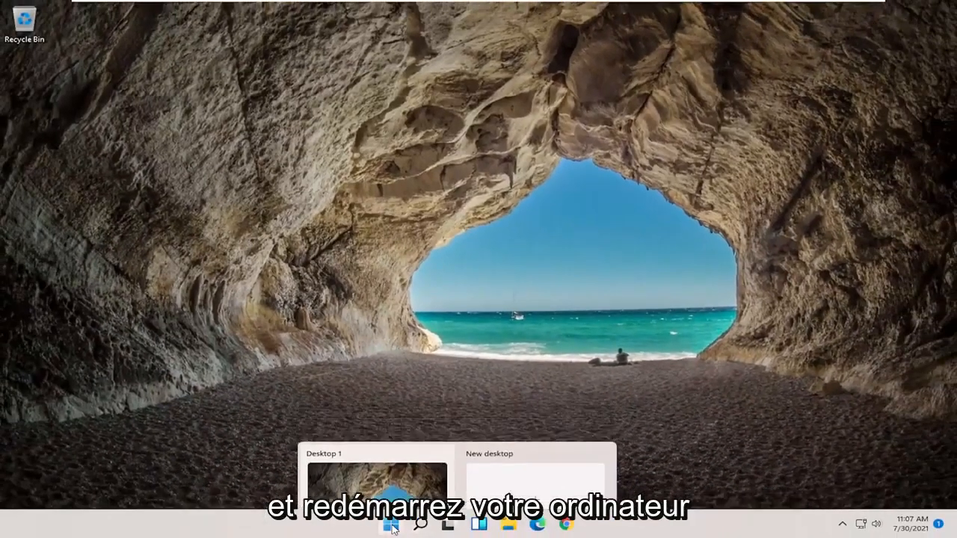
right_click(391, 523)
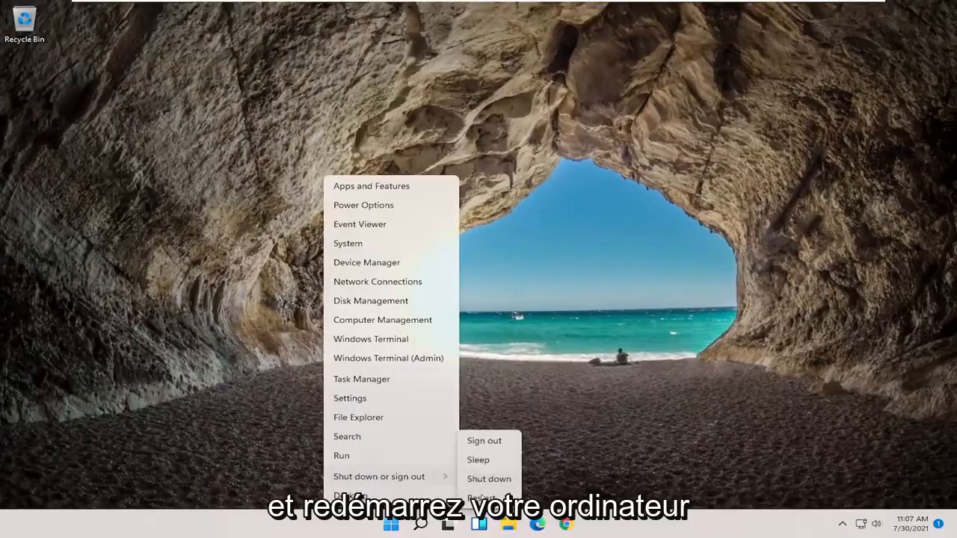
left_click(482, 497)
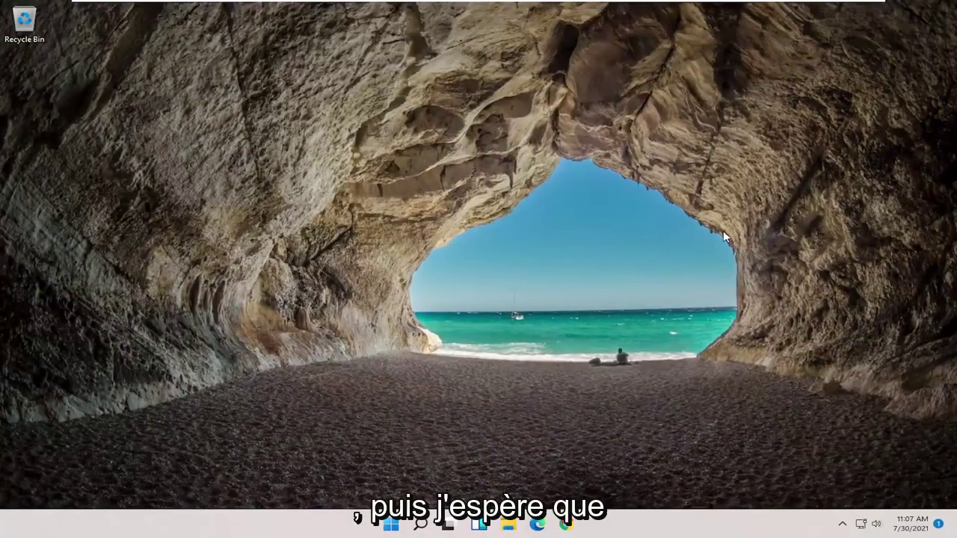
mouse_move(656, 300)
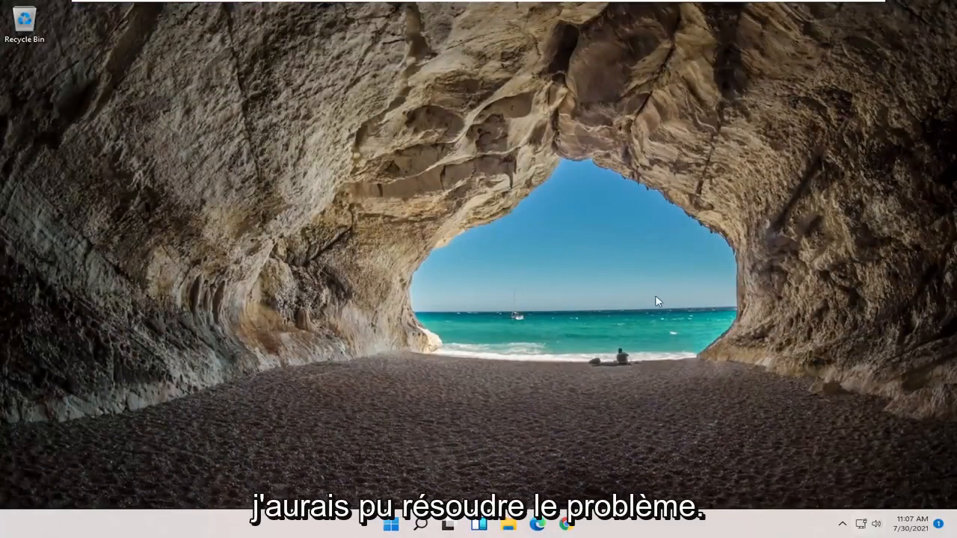
mouse_move(940, 144)
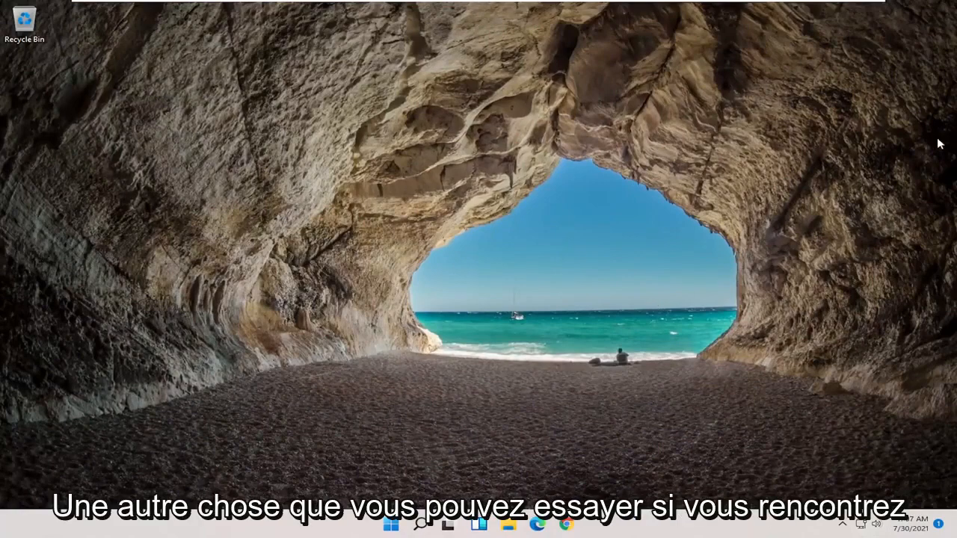
mouse_move(499, 311)
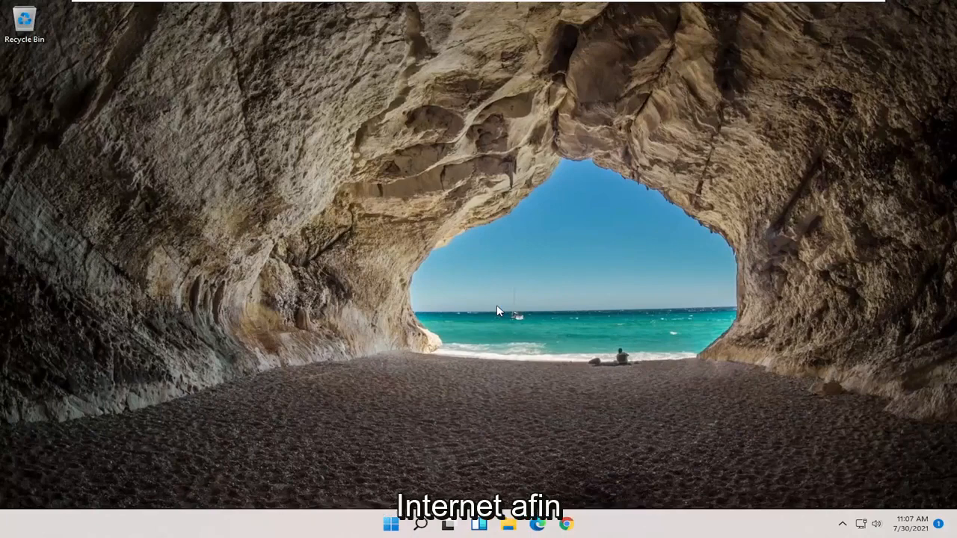
mouse_move(377, 453)
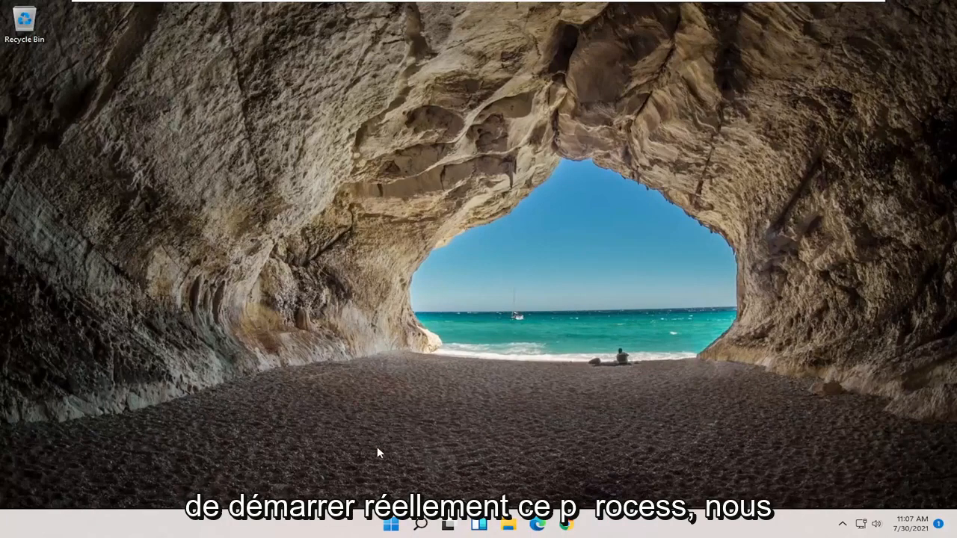
Search for 'settings' from the taskbar search and open the Settings app.
left_click(390, 524)
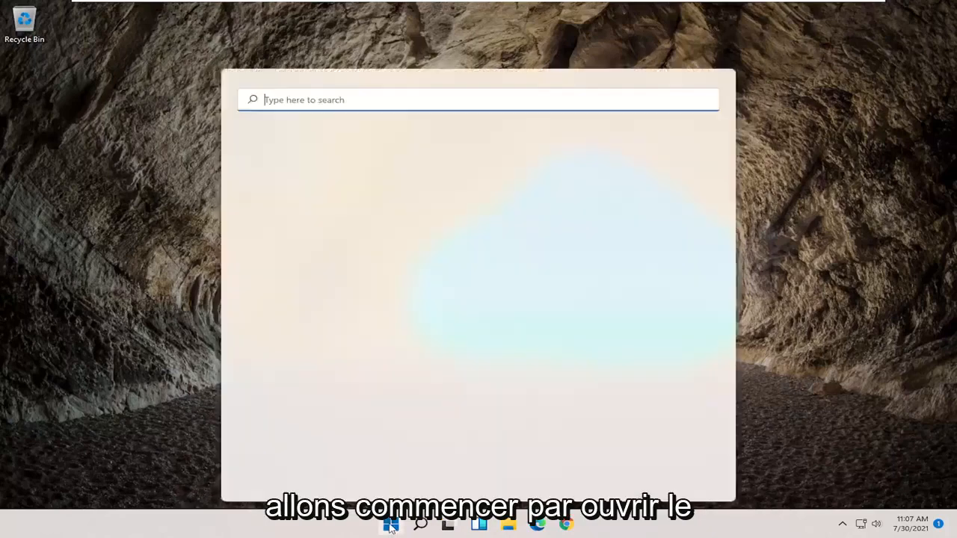
type("swe")
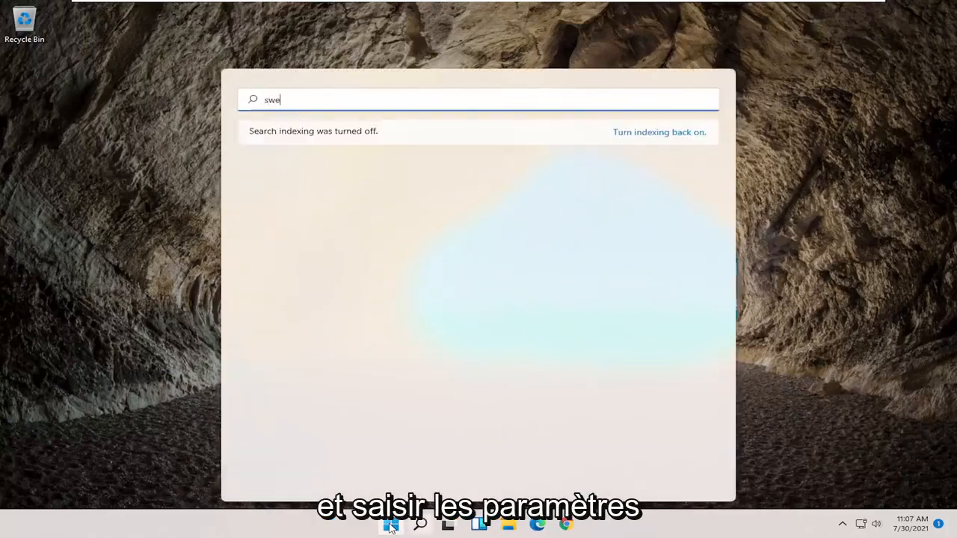
type("settings")
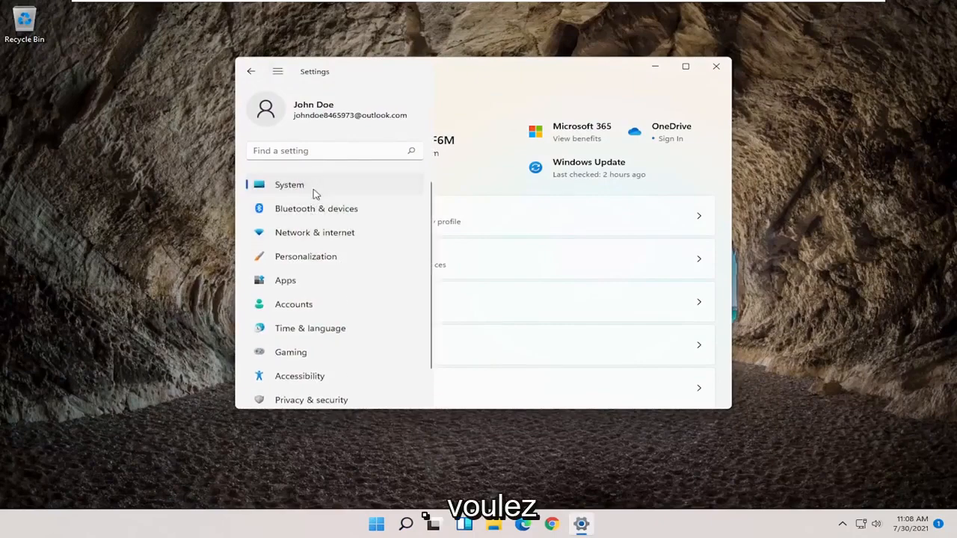
Go to Network & internet, then scroll through Advanced network settings to Network reset.
left_click(314, 232)
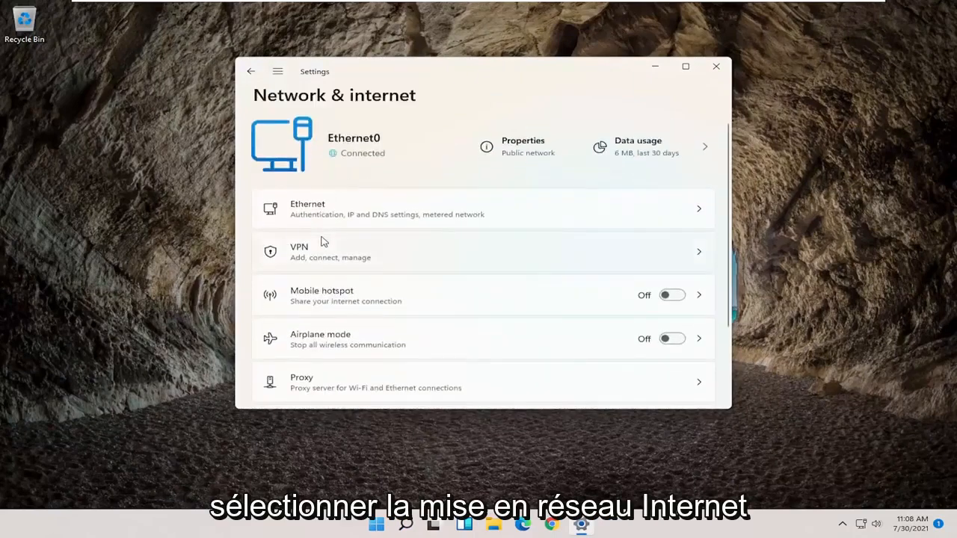
scroll("down", 3)
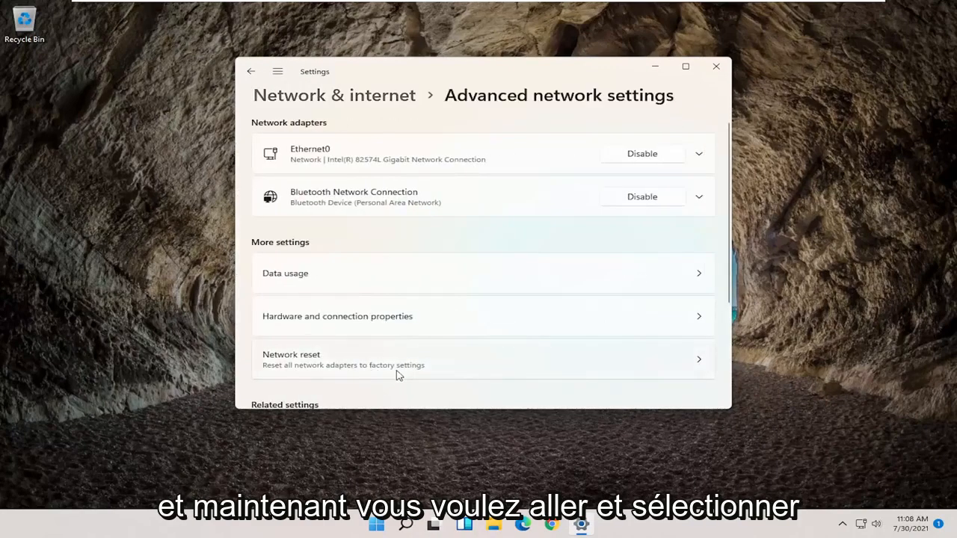
mouse_move(289, 250)
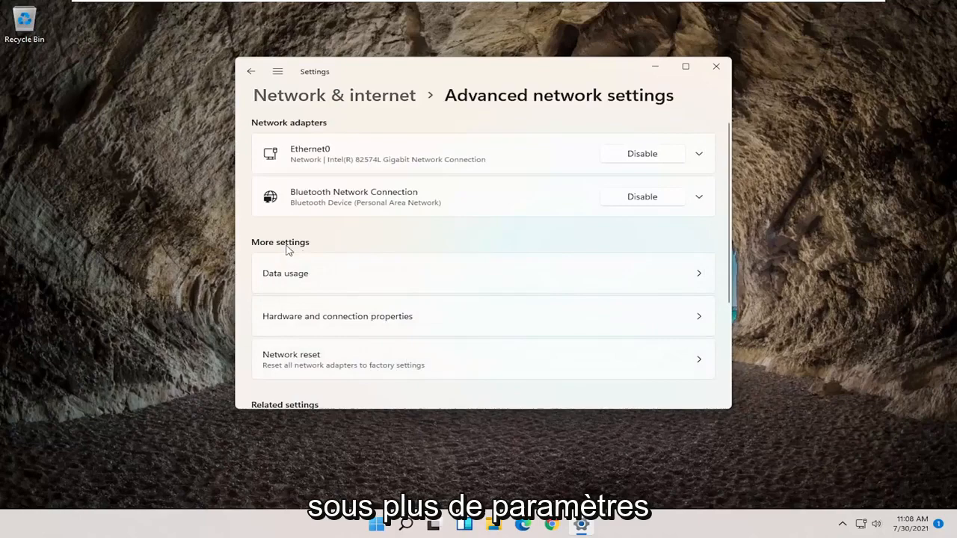
scroll("down", 3)
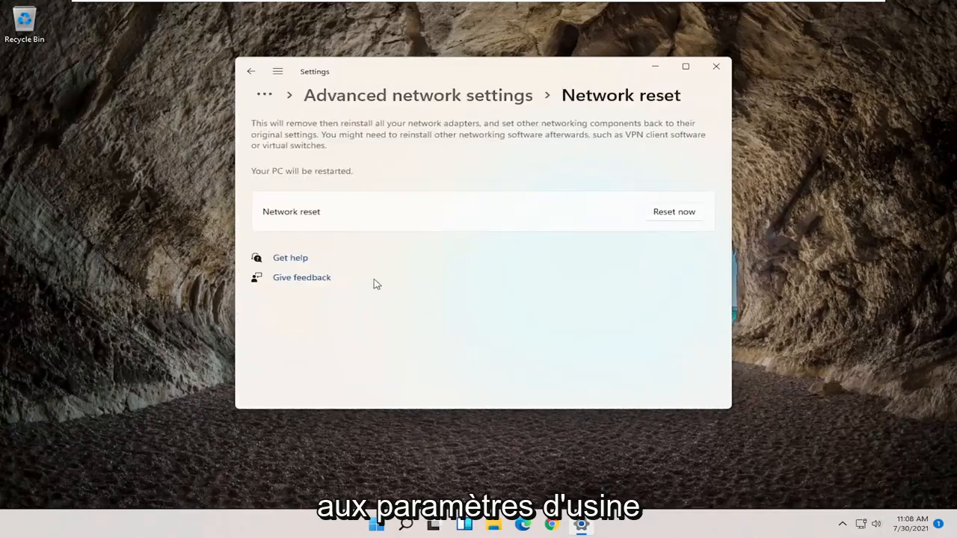
mouse_move(443, 135)
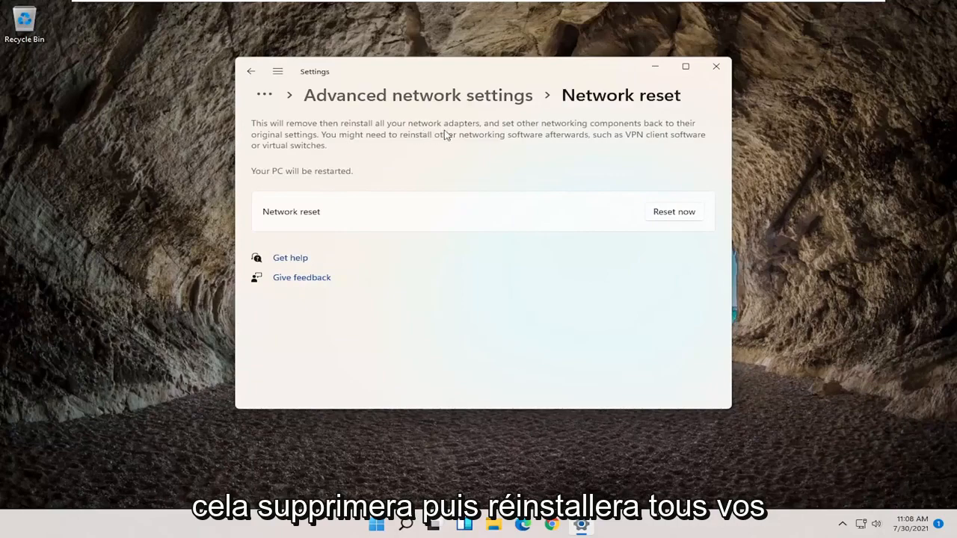
mouse_move(620, 132)
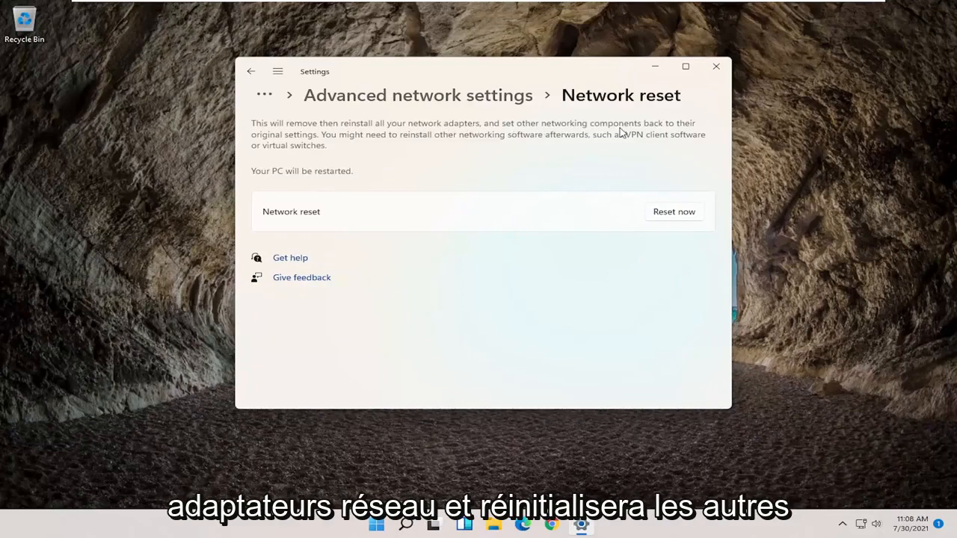
mouse_move(325, 145)
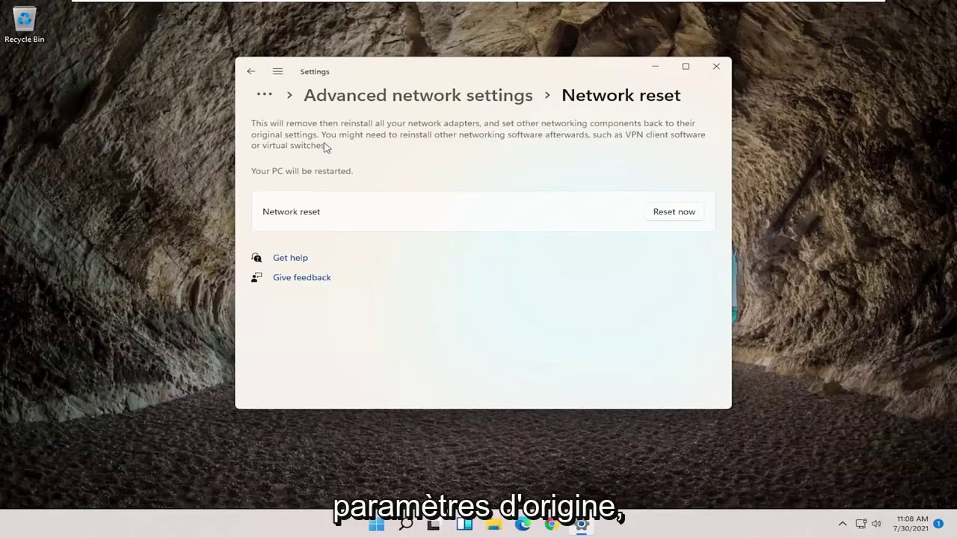
mouse_move(331, 178)
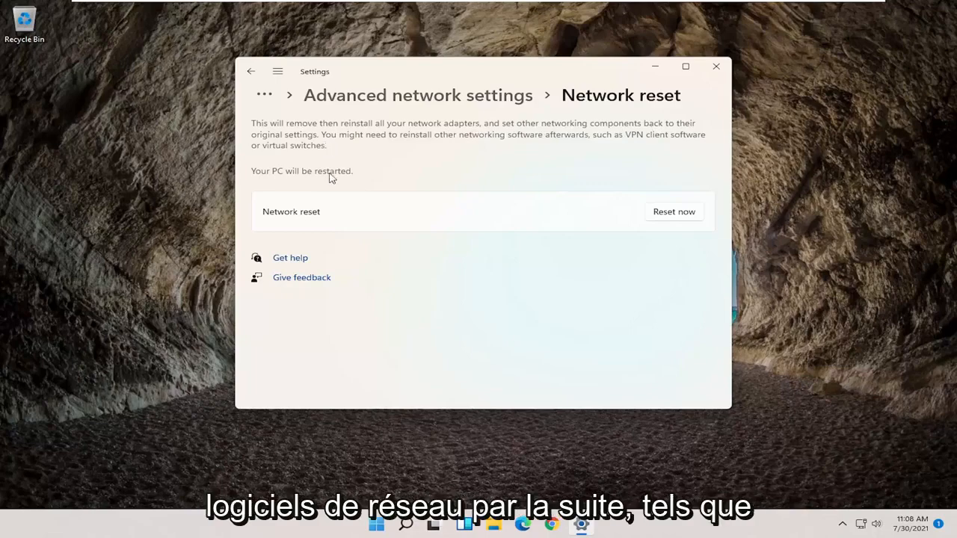
mouse_move(312, 197)
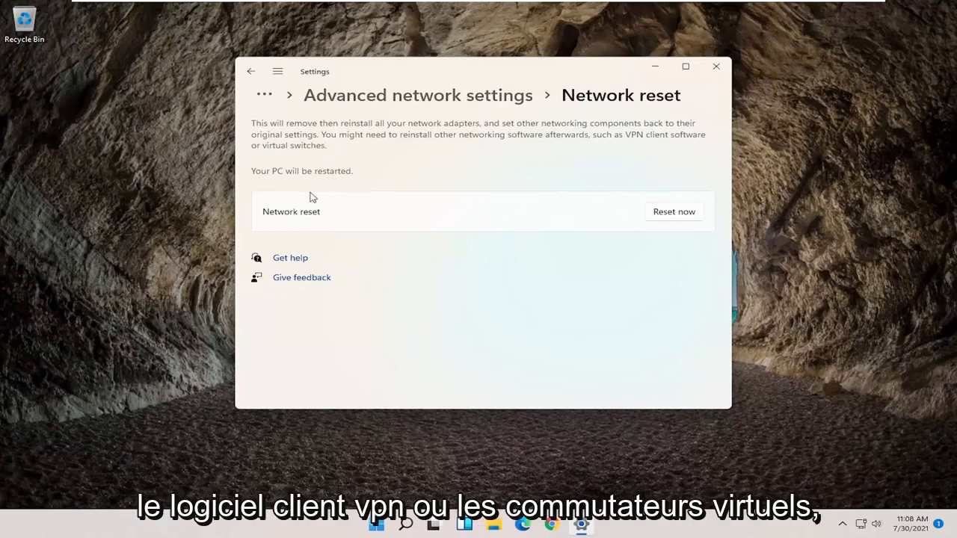
mouse_move(294, 143)
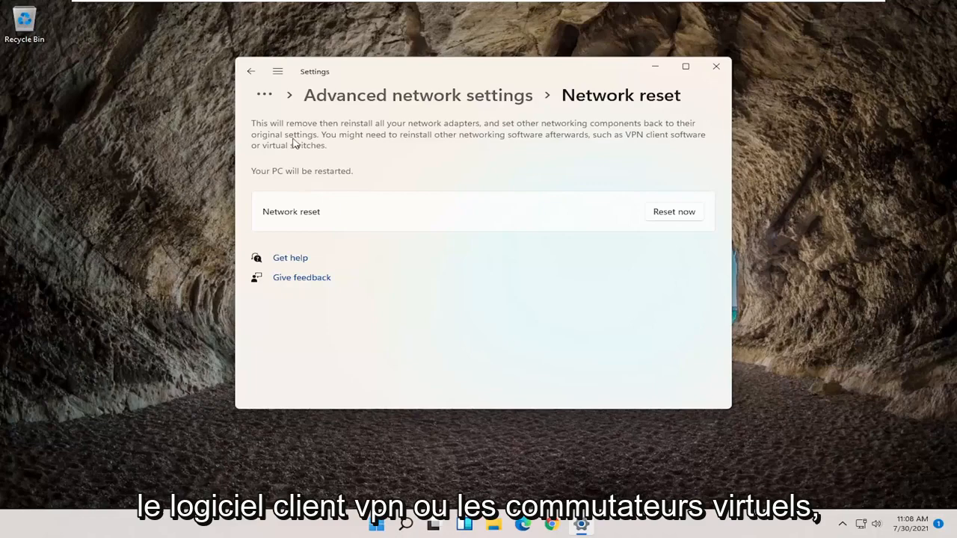
mouse_move(679, 217)
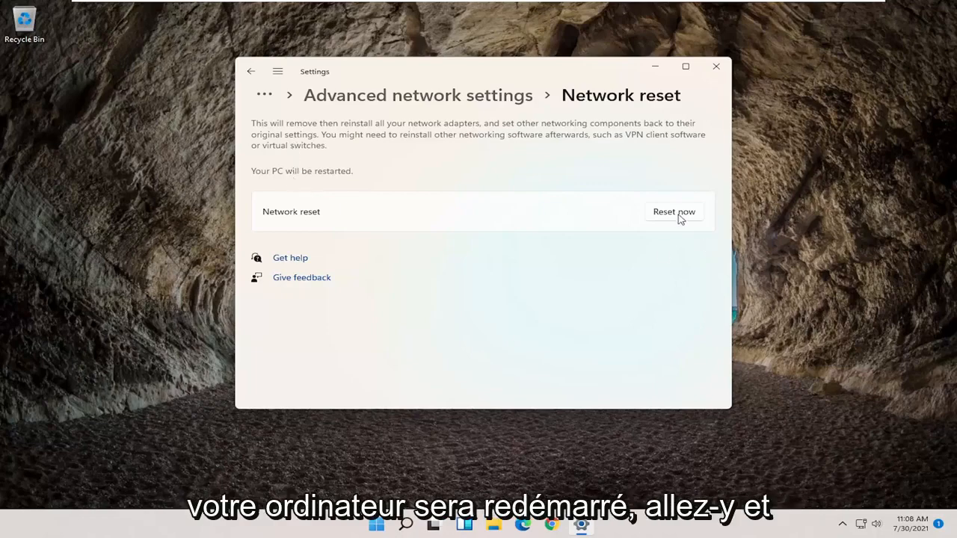
Choose Reset now on the Network reset page.
left_click(674, 212)
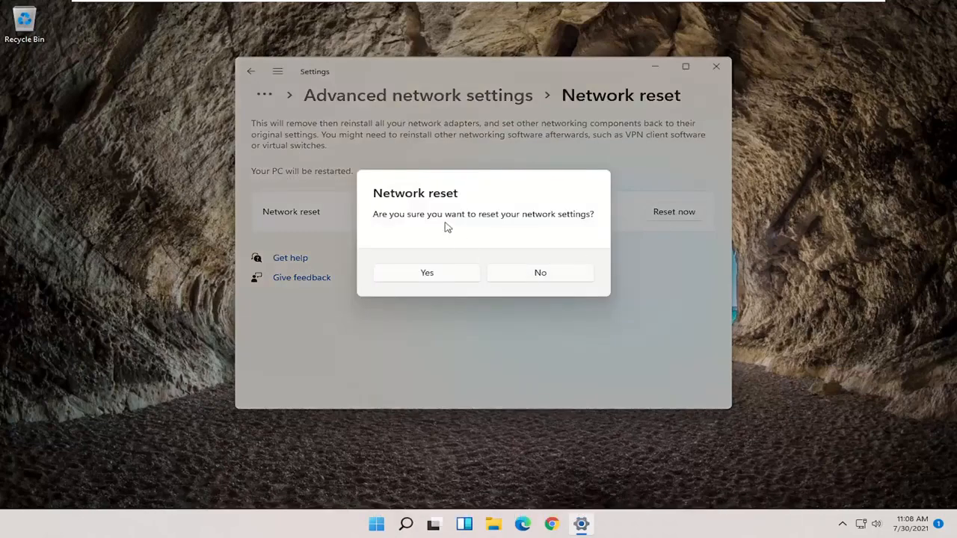
mouse_move(441, 286)
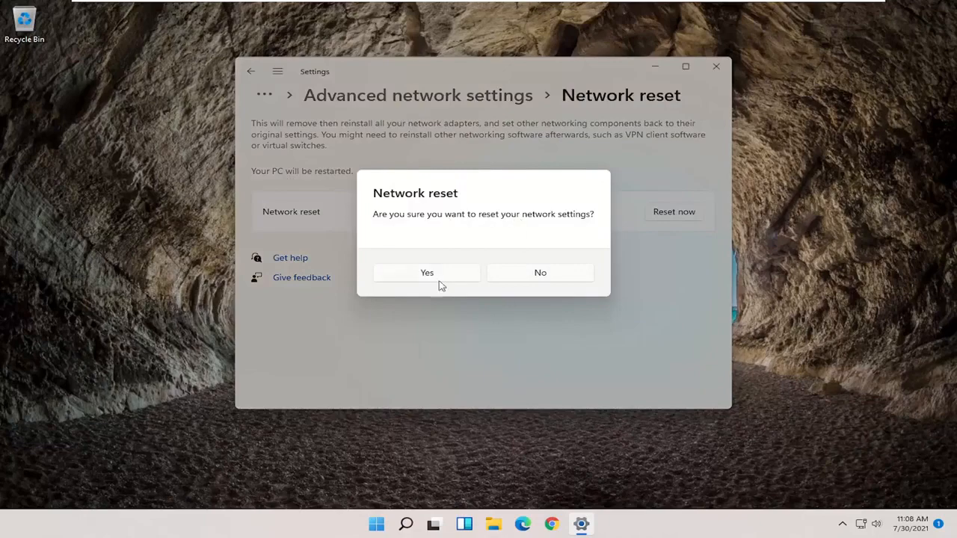
Confirm the network reset with Yes and close the five-minute sign-out notice.
left_click(426, 272)
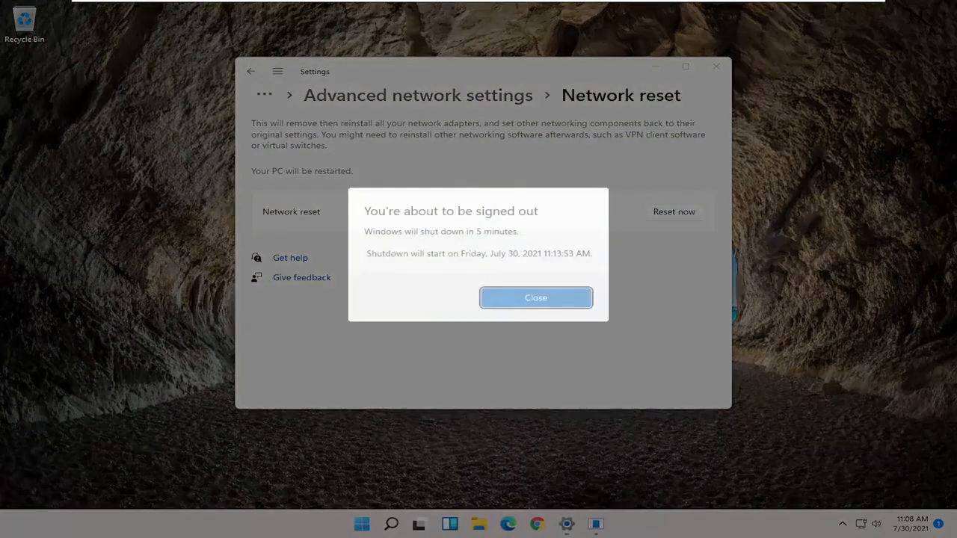
left_click(536, 297)
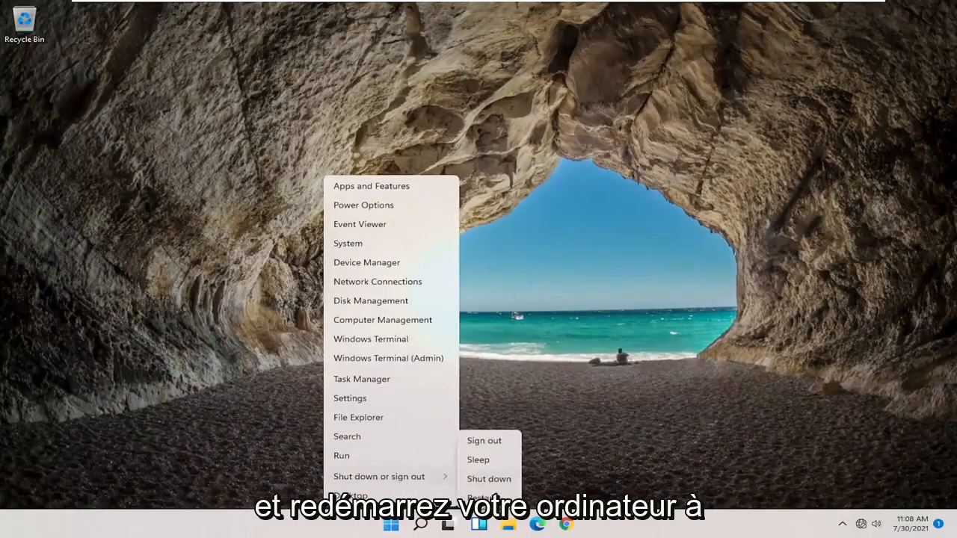
Choose Restart from the shutdown options to reboot the PC.
left_click(485, 496)
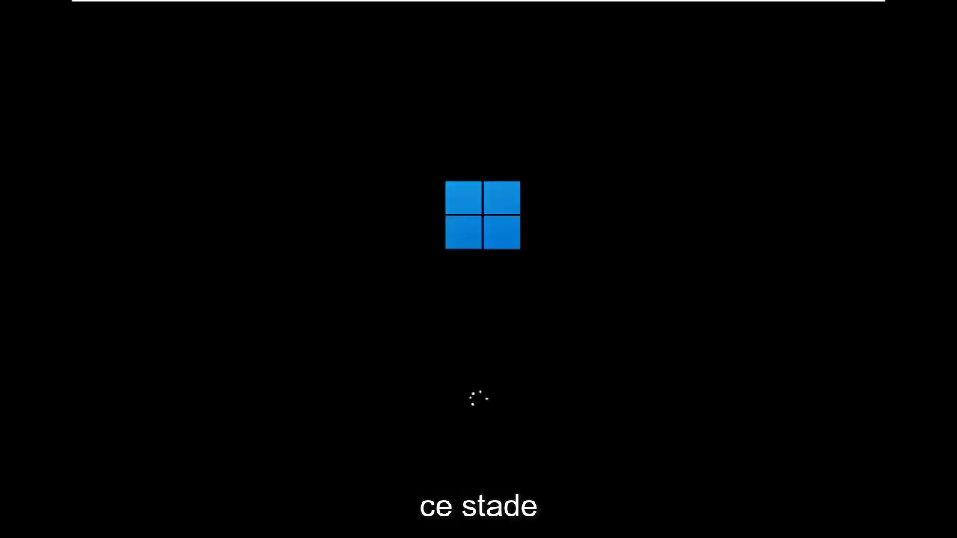